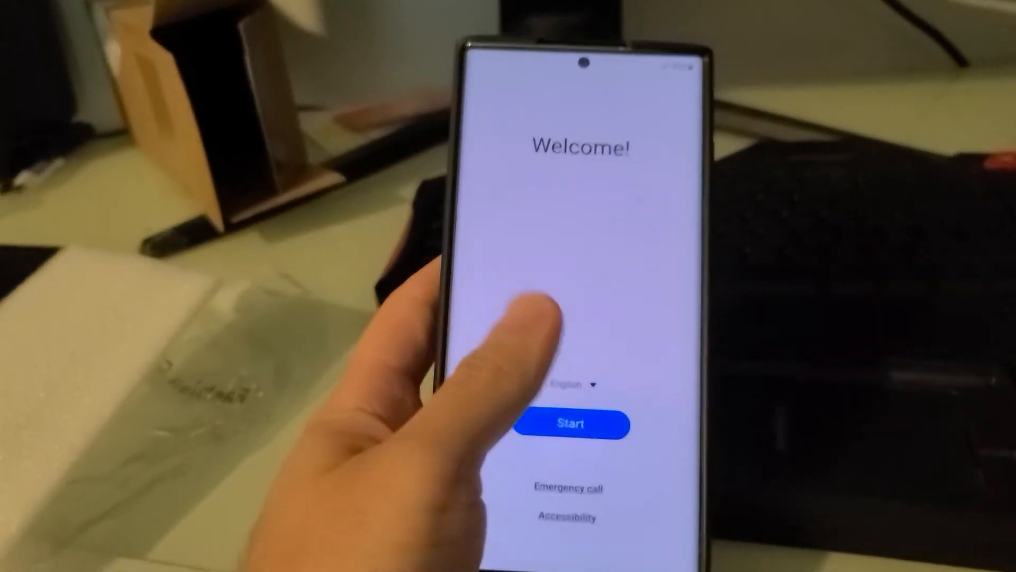
# Step: Tap Start, dismiss the Insert SIM card notice with OK, and tap Start again to reopen it
pyautogui.click(569, 424)
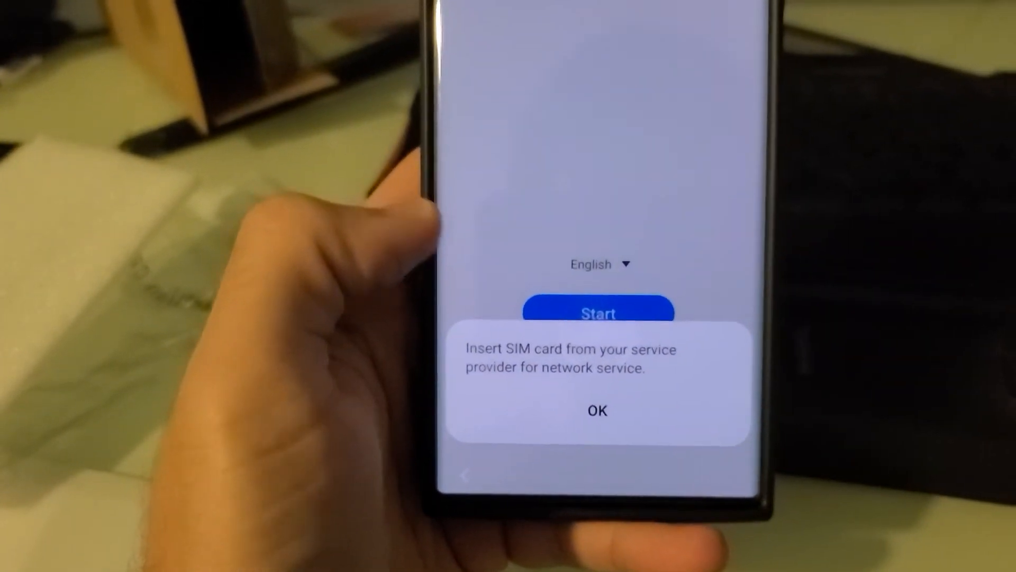
pyautogui.click(597, 410)
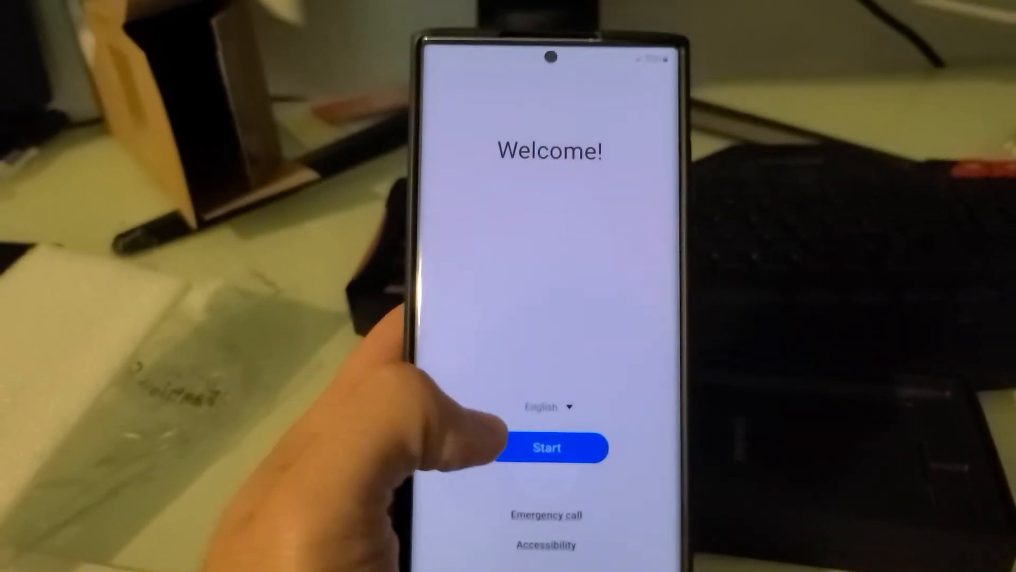
pyautogui.click(547, 448)
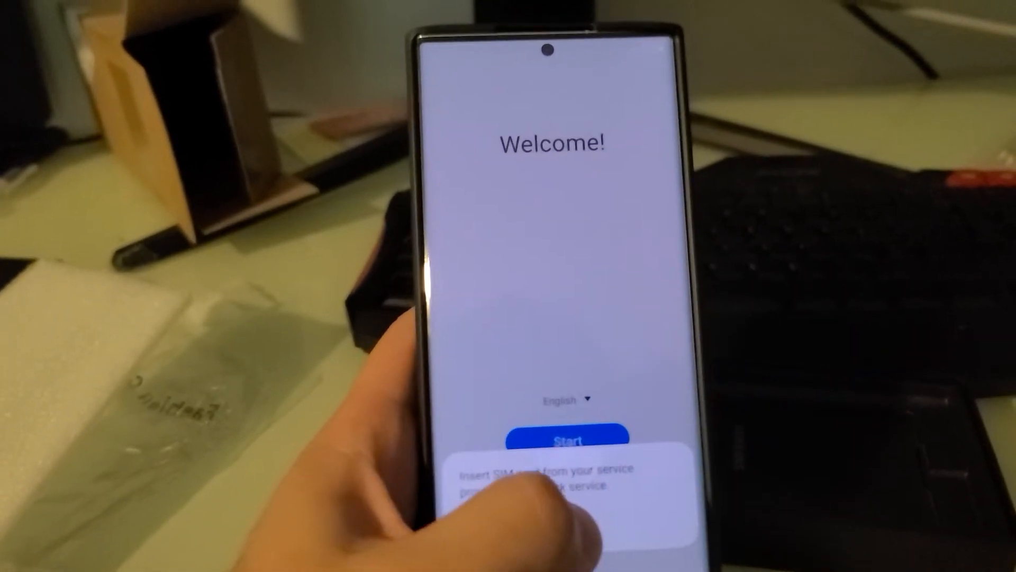